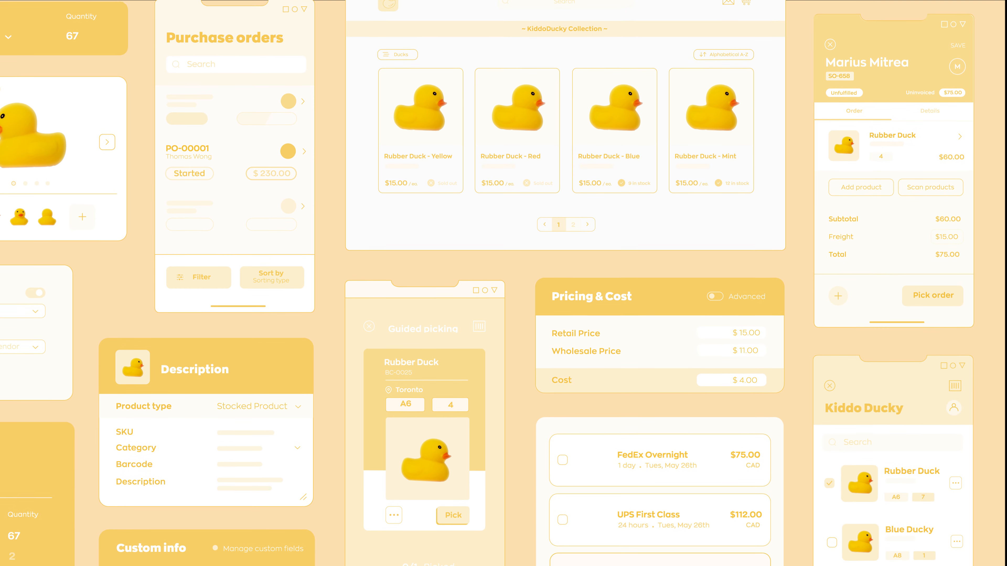
Scroll down the promo to the Kiddo Ducky receiving screen with Toronto stock at 66.
scroll("down", 3)
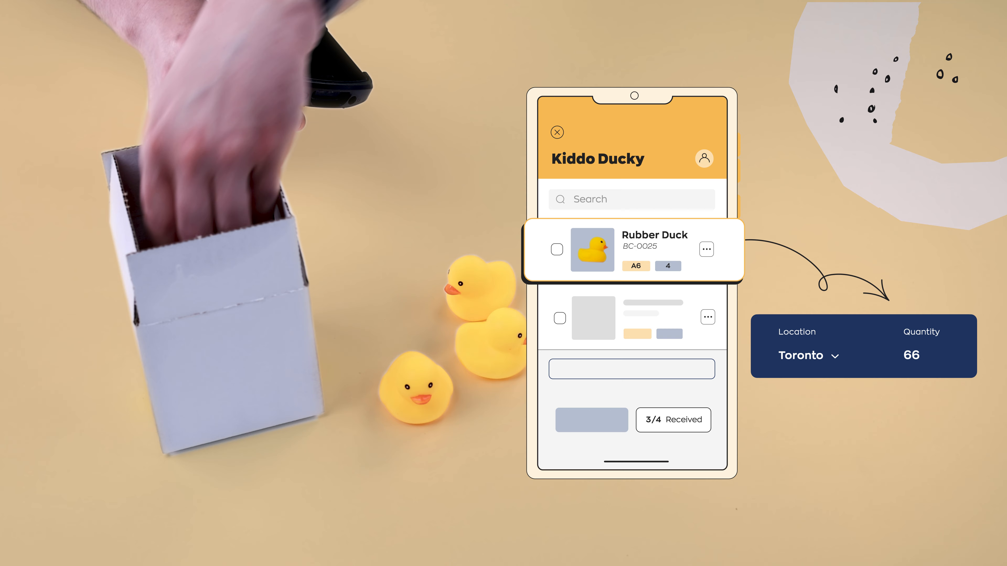
Mark the Rubber Duck received, then capture two side-view photos for its gallery.
left_click(555, 249)
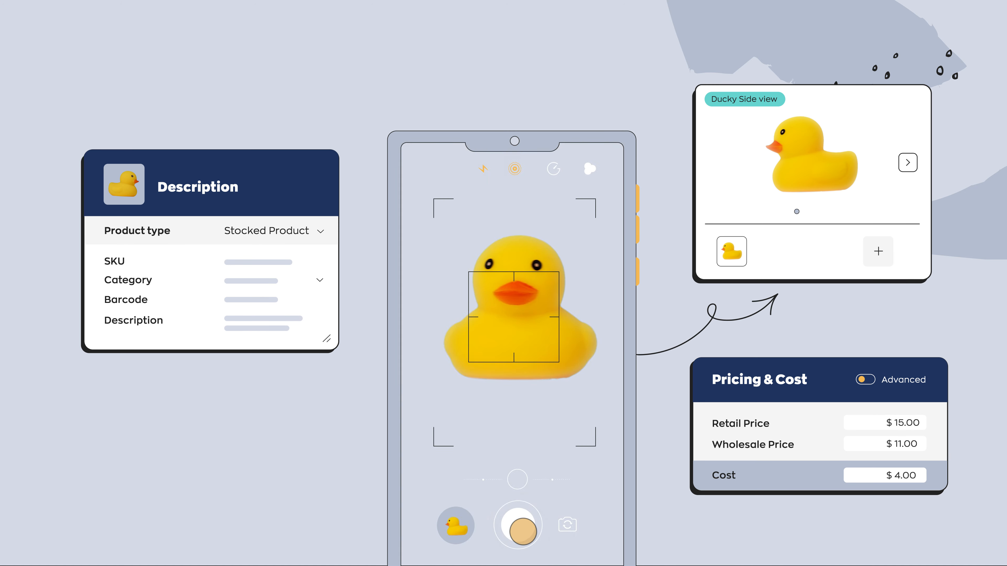
left_click(517, 525)
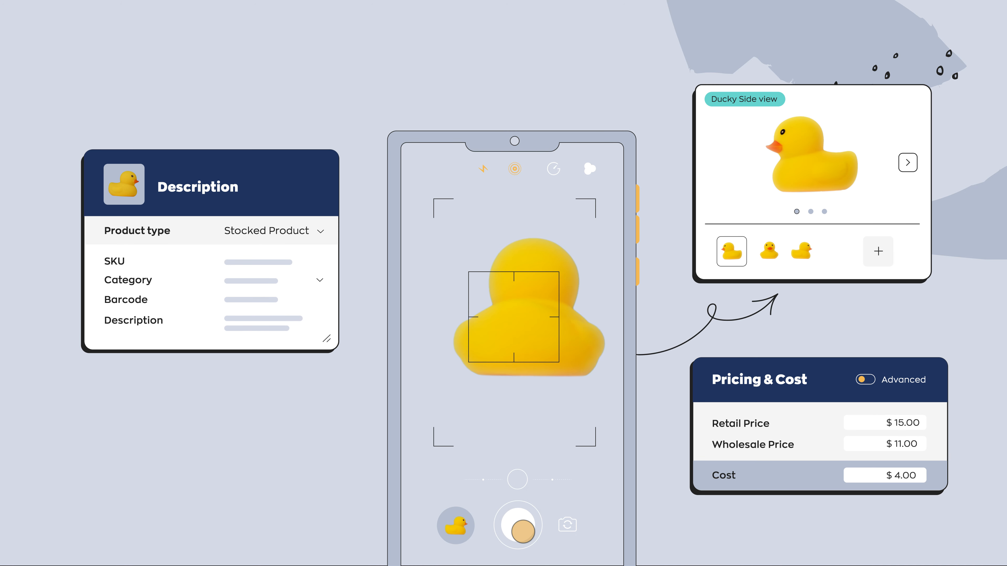
left_click(517, 525)
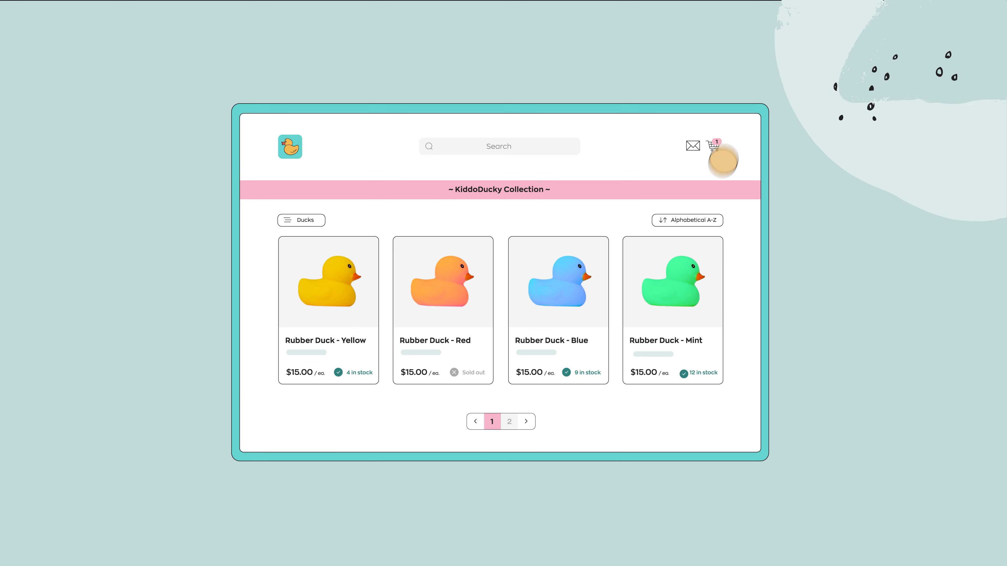
Open the cart and raise Rubber Duck - Yellow and Rubber Duck - Blue to 2 each, totalling $60.
left_click(712, 145)
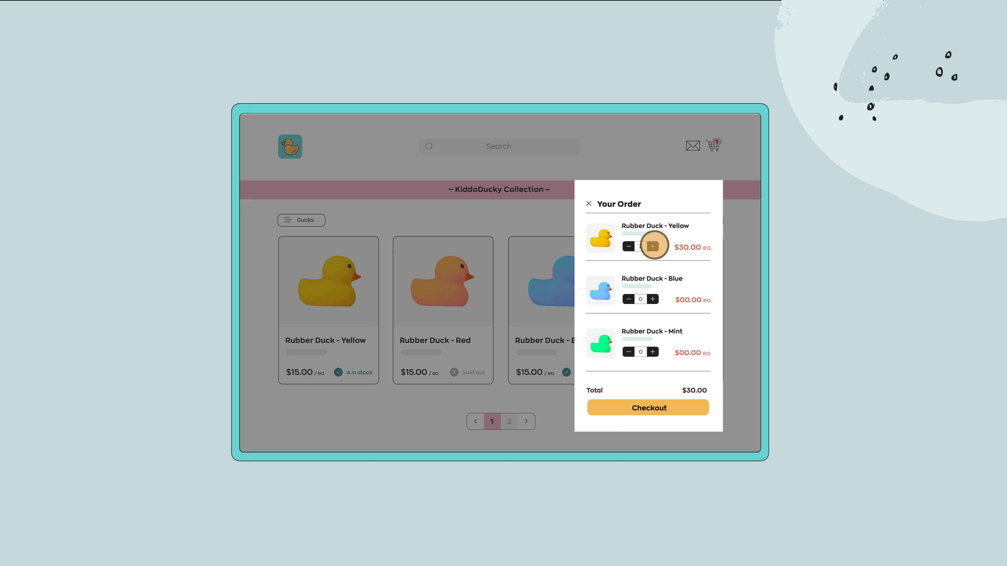
left_click(652, 299)
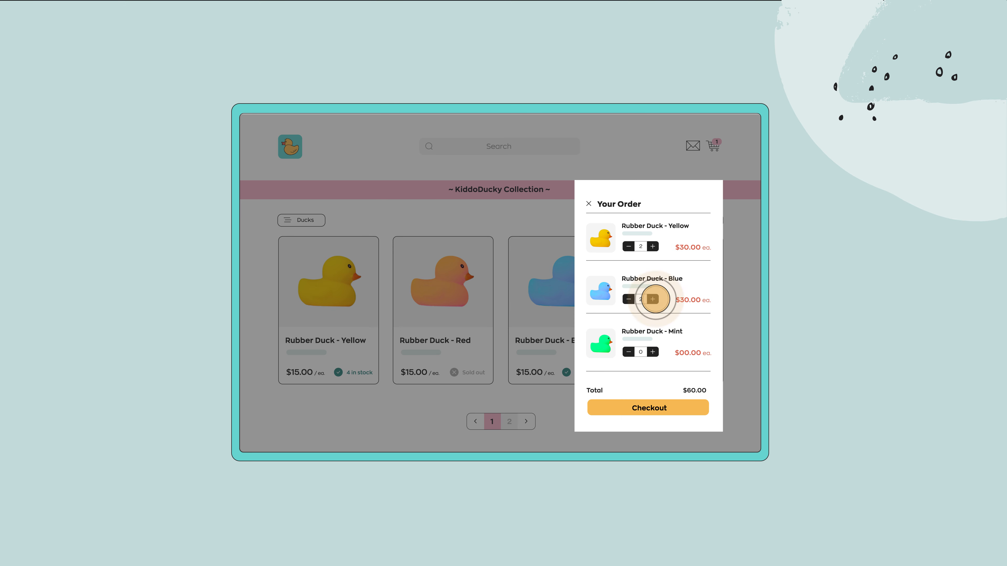
left_click(653, 299)
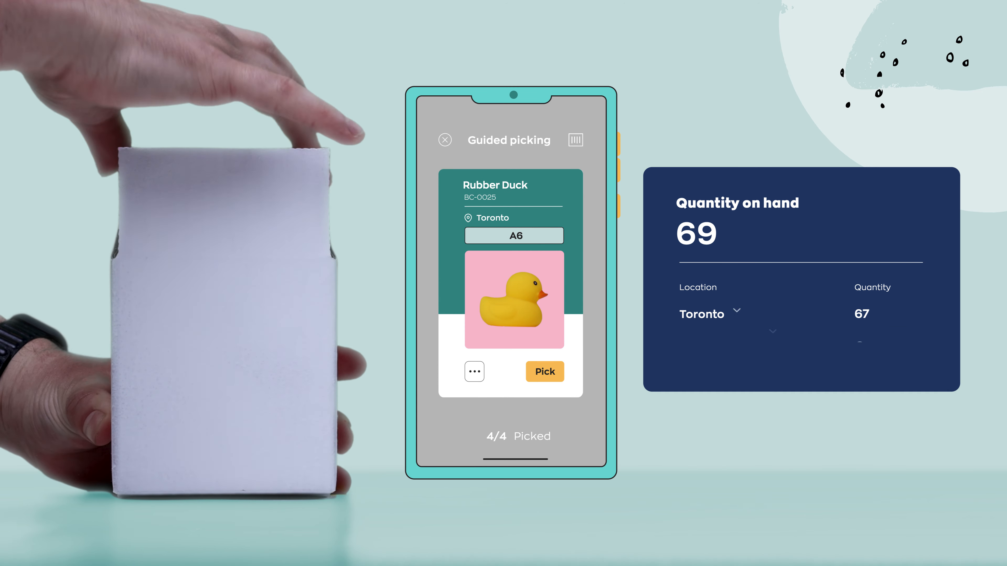
Pick the Rubber Duck from bin A6 and ship the package with FedEx Overnight.
left_click(710, 314)
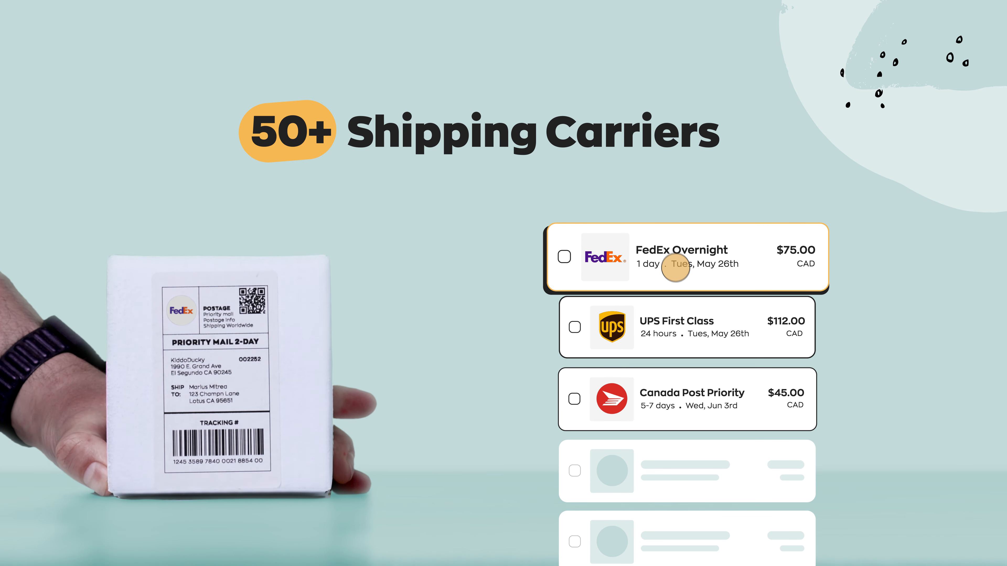
left_click(573, 399)
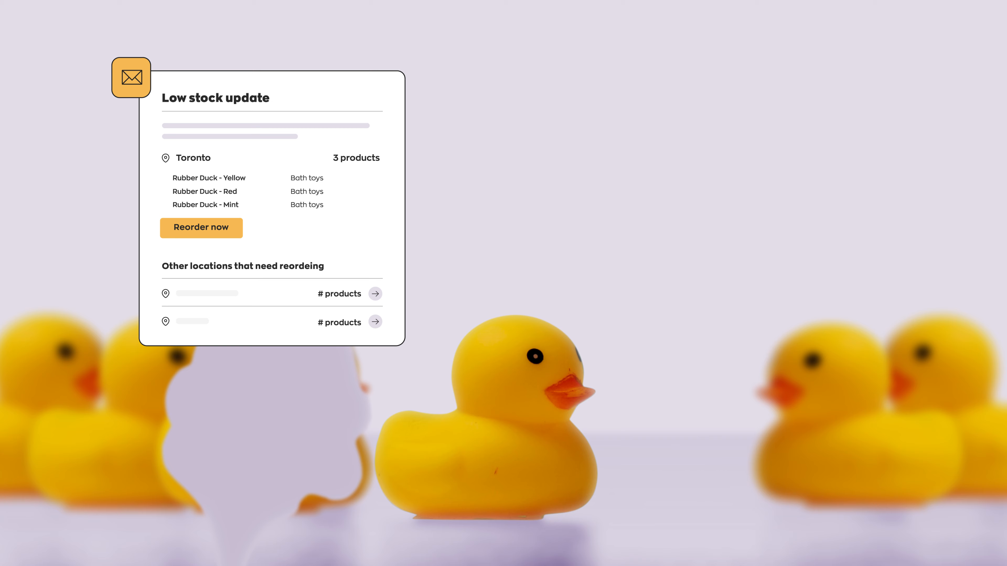
Reorder the low-stock Toronto ducks by purchase order and raise the reorder point to 4.
left_click(201, 227)
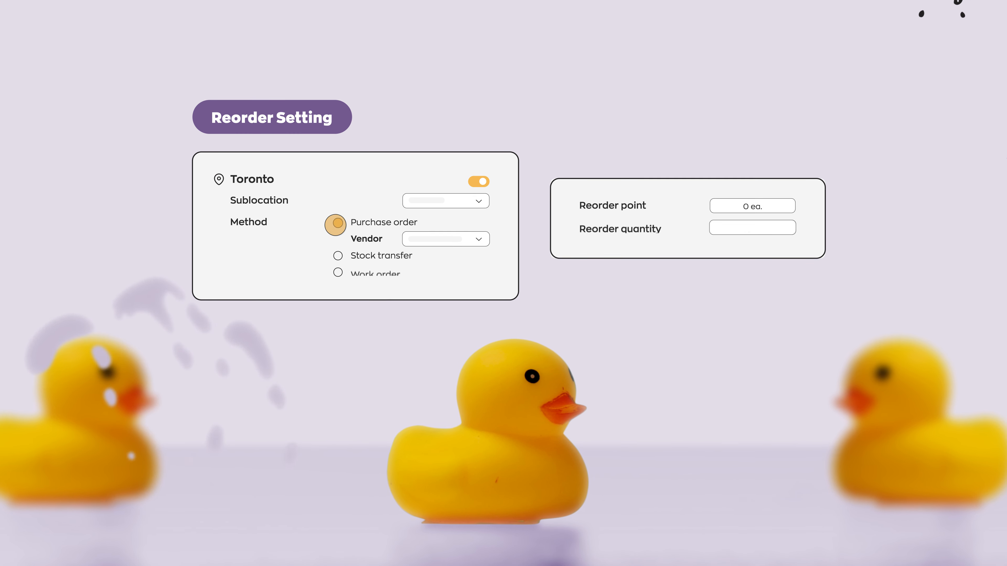
left_click(787, 205)
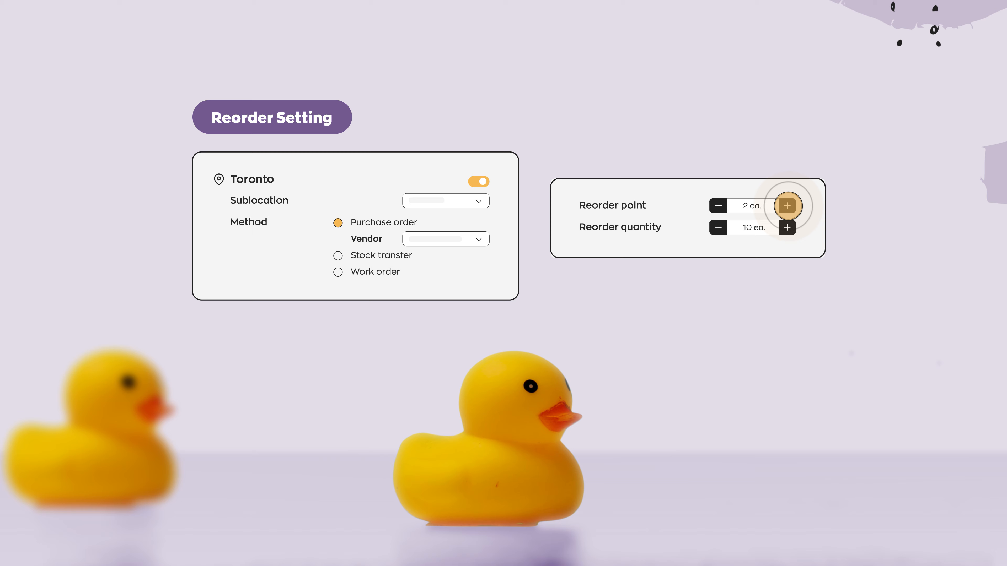
left_click(786, 205)
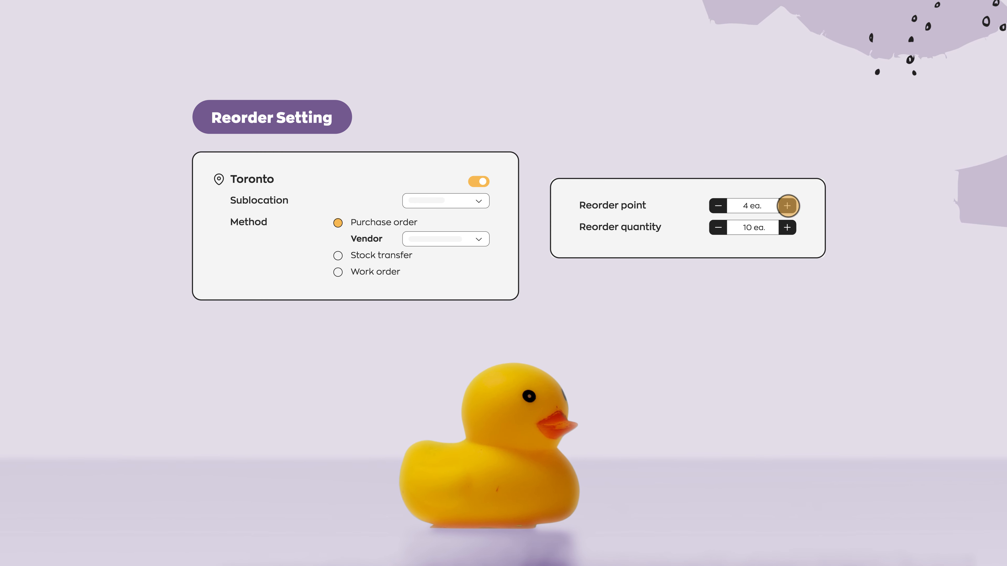